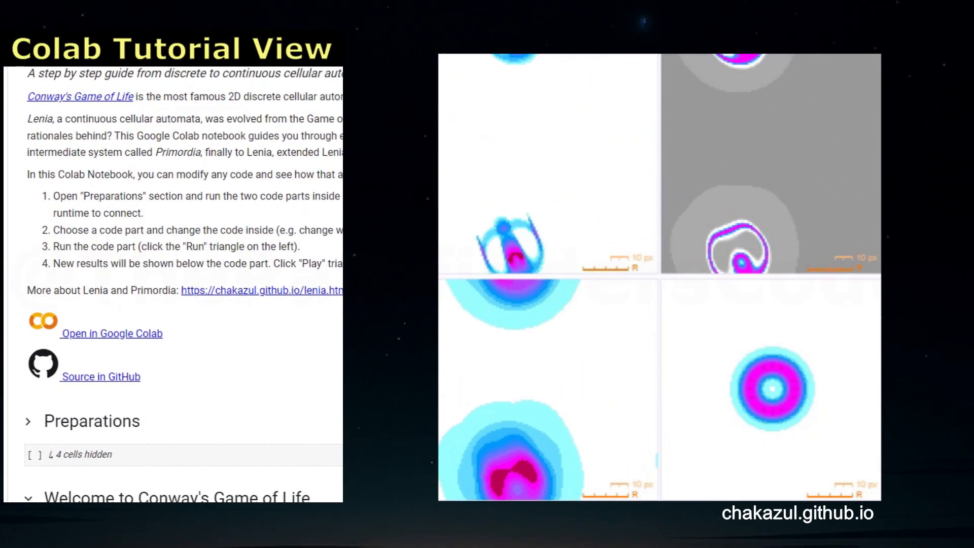
Step: Scroll down through the project script to review its grid and kernel code
scroll(down, 3)
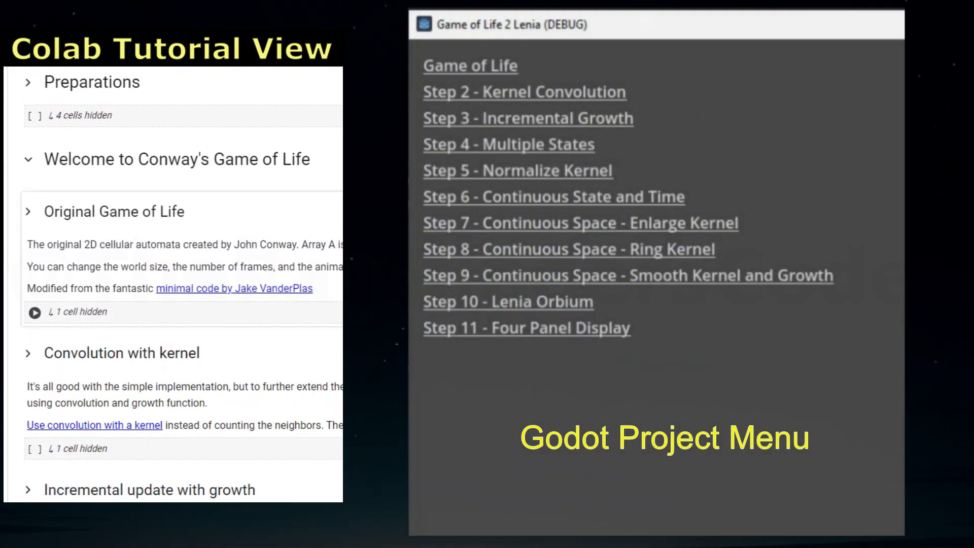
scroll(down, 3)
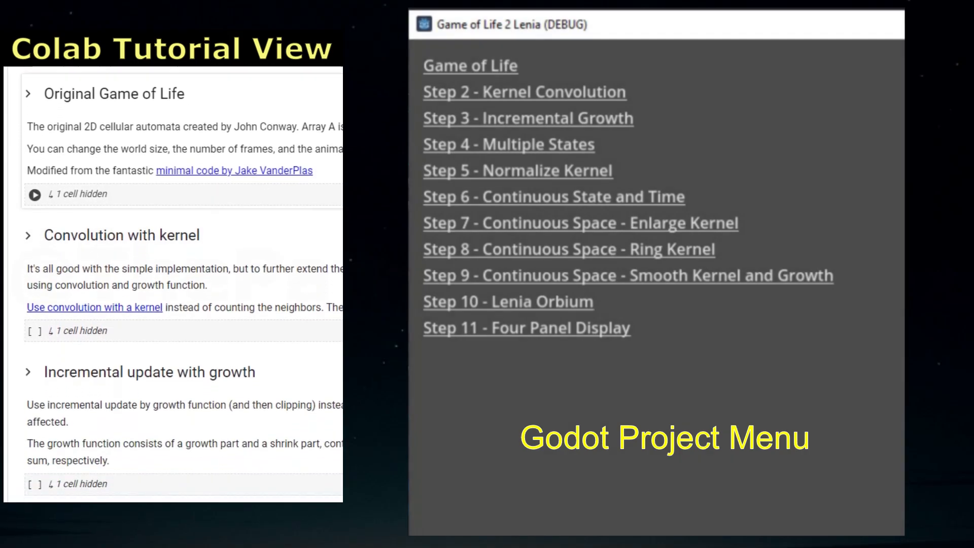
scroll(down, 3)
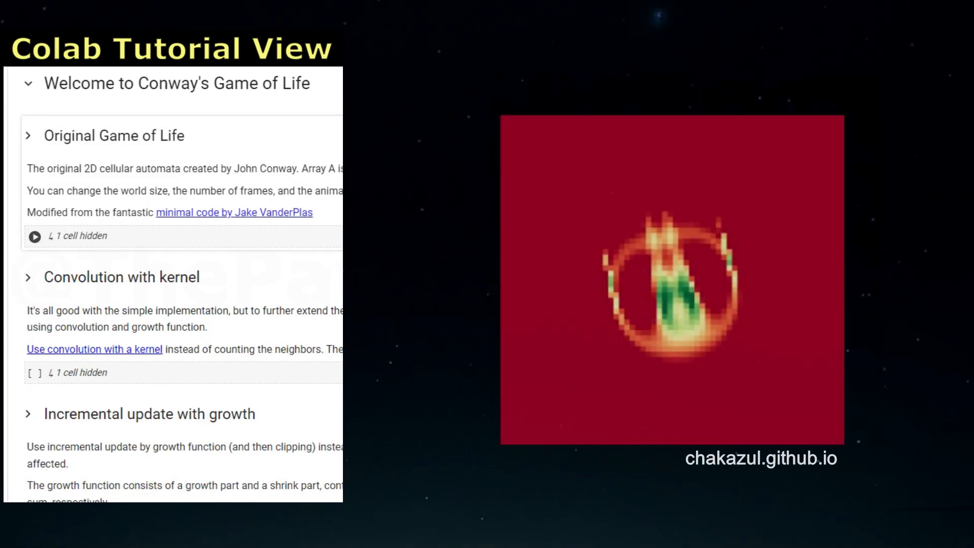
scroll(down, 3)
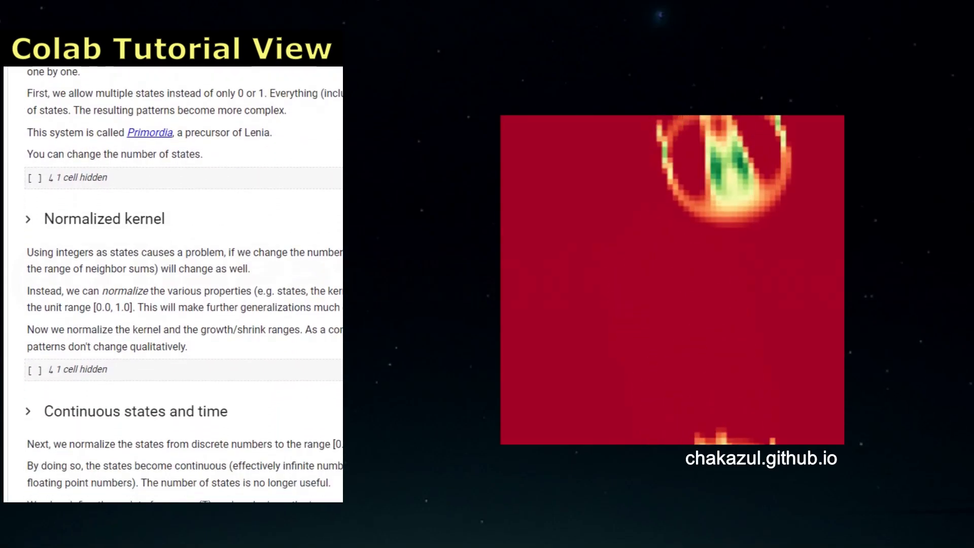
scroll(down, 3)
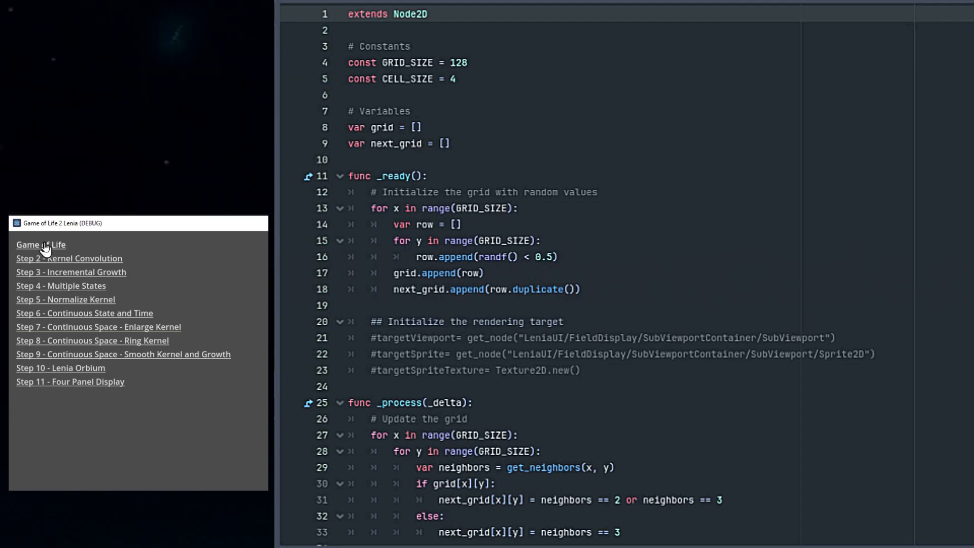
Step: Start the Game of Life demo and scroll its script to the grid swap and drawing code
click(41, 244)
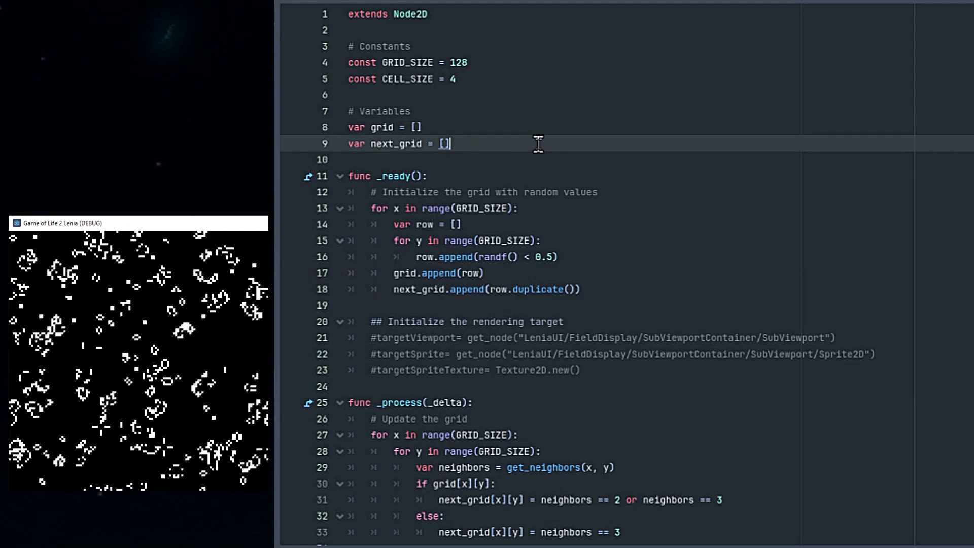
scroll(down, 3)
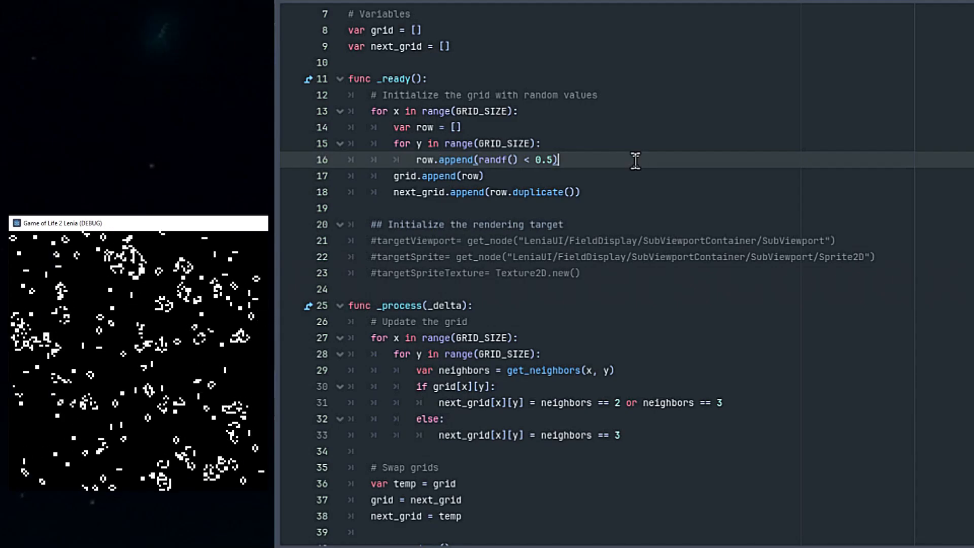
scroll(down, 3)
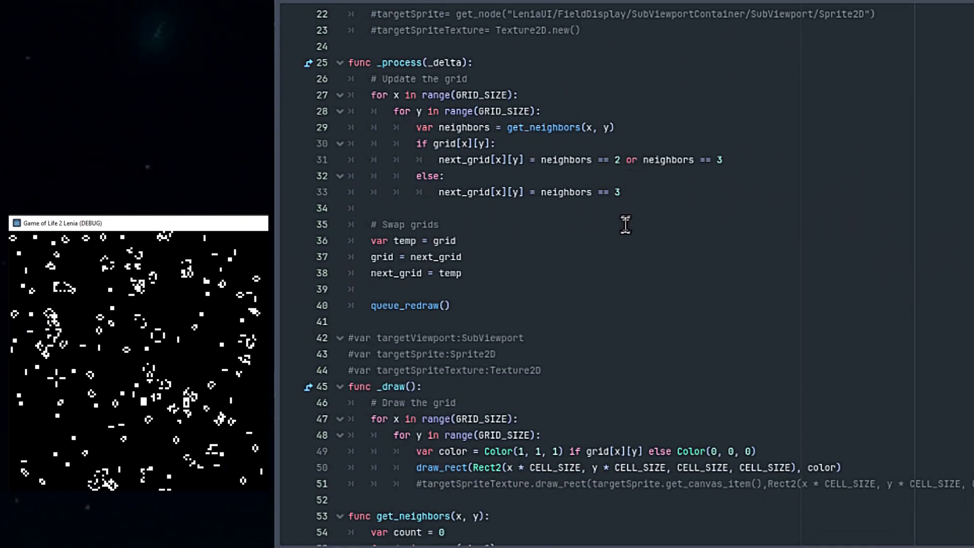
scroll(down, 3)
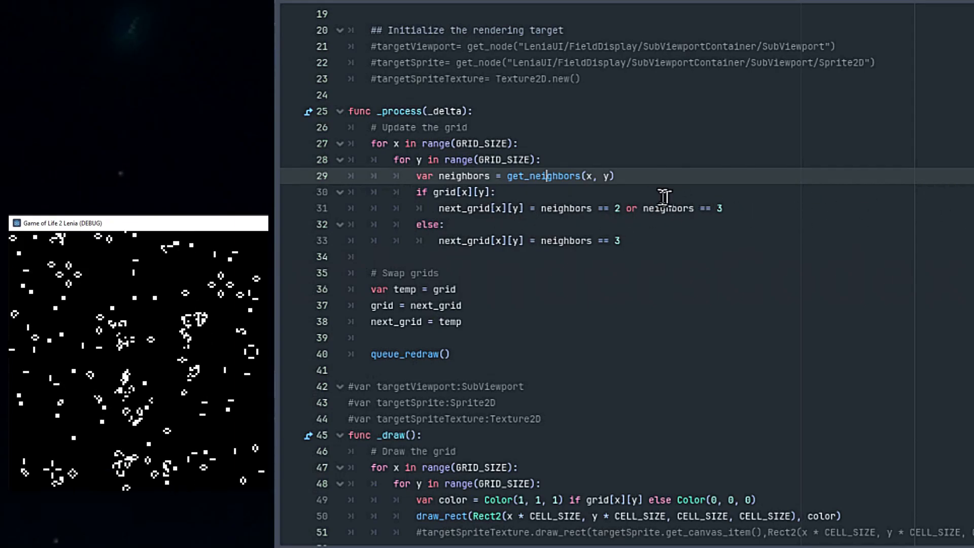
Step: Scroll the Game of Life script down toward the Kernel Convolution update code
scroll(down, 3)
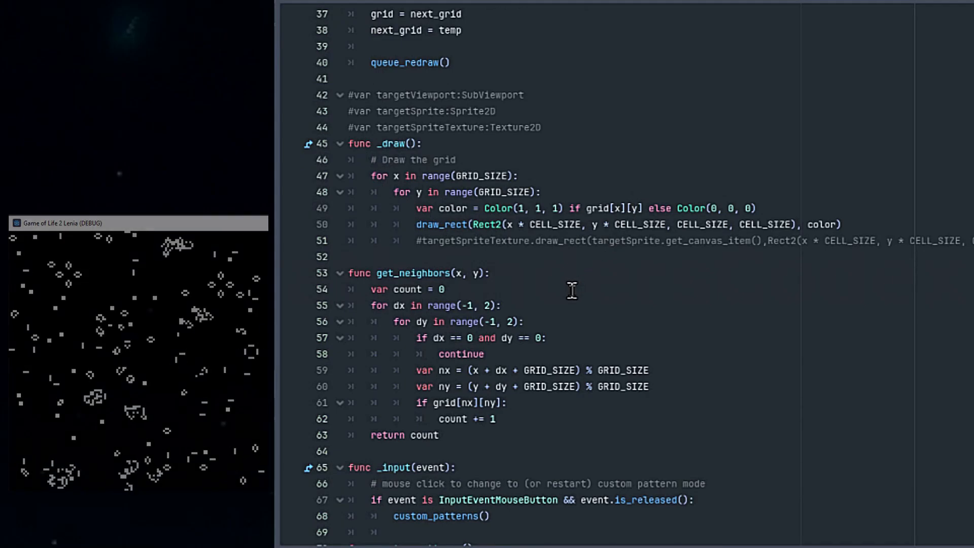
scroll(down, 3)
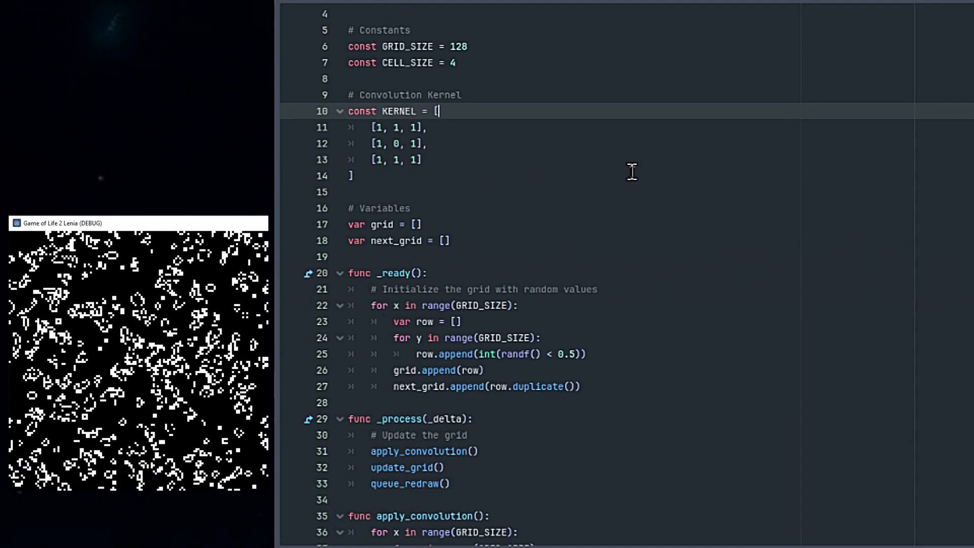
scroll(down, 3)
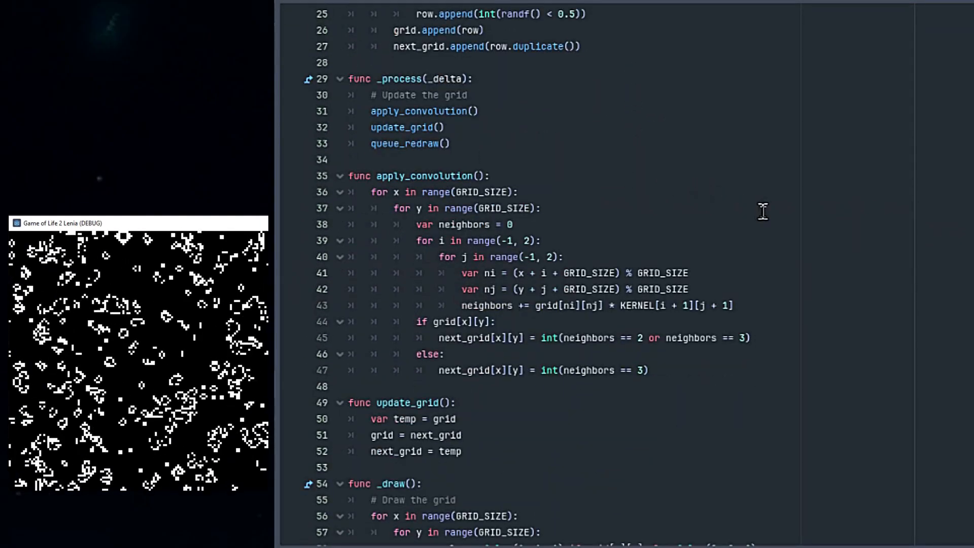
scroll(down, 3)
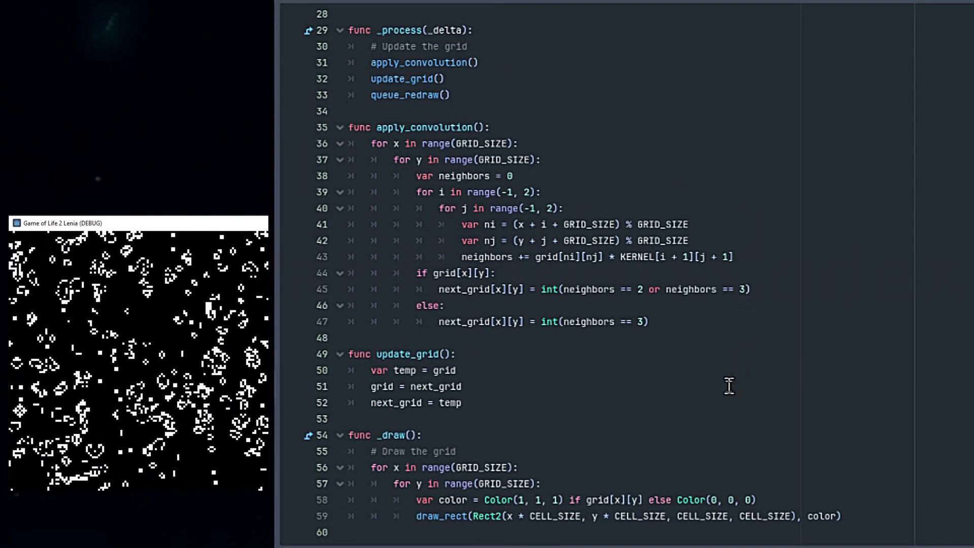
mouse_move(636, 258)
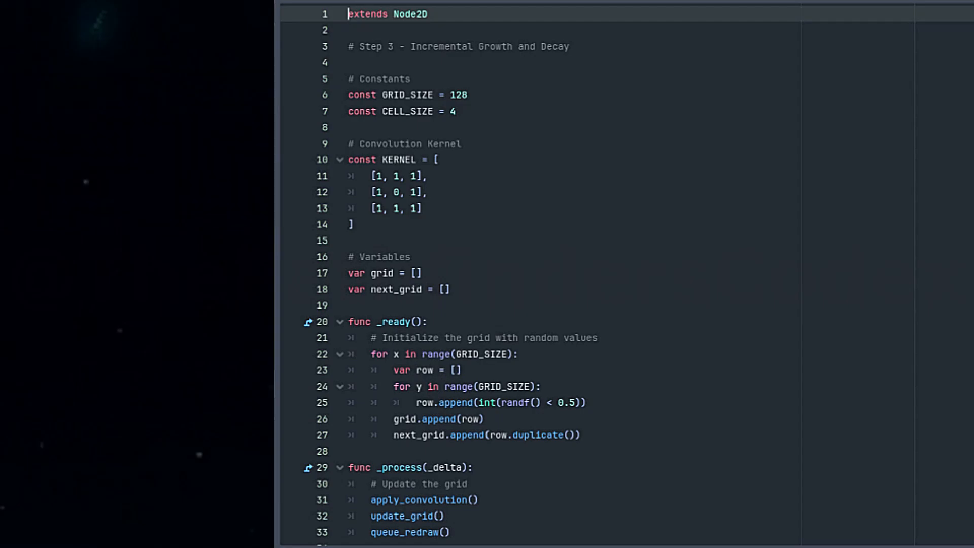
Step: Scroll to line 45 where next_grid is clamp(grid + growth(neighbors), 0, 1)
scroll(down, 3)
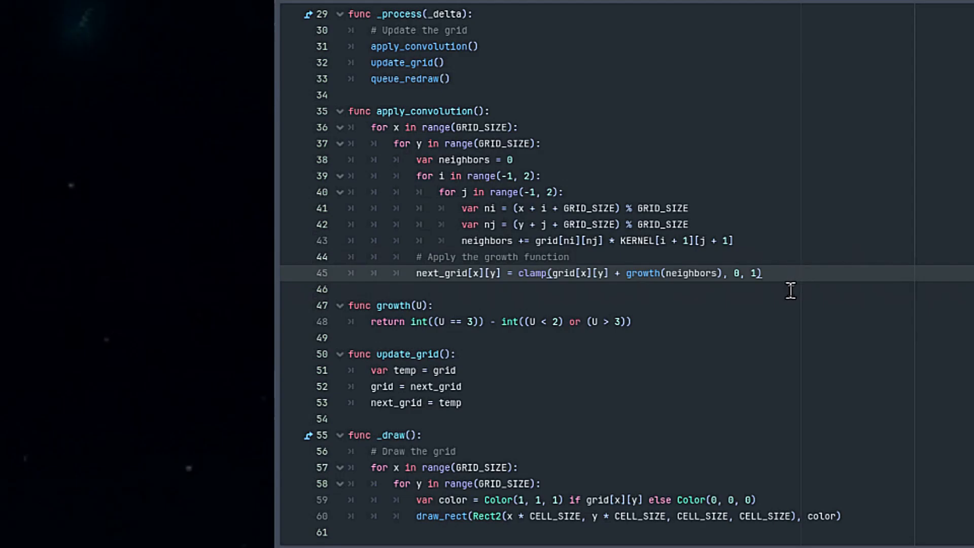
mouse_move(773, 310)
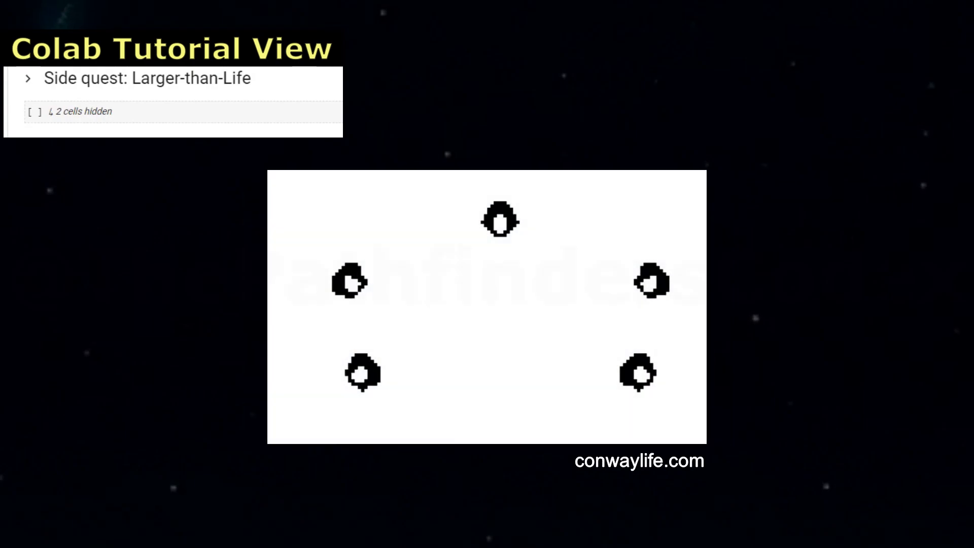
Step: Switch over to the Colab notebook's 'Side quest: Larger-than-Life' section
click(29, 78)
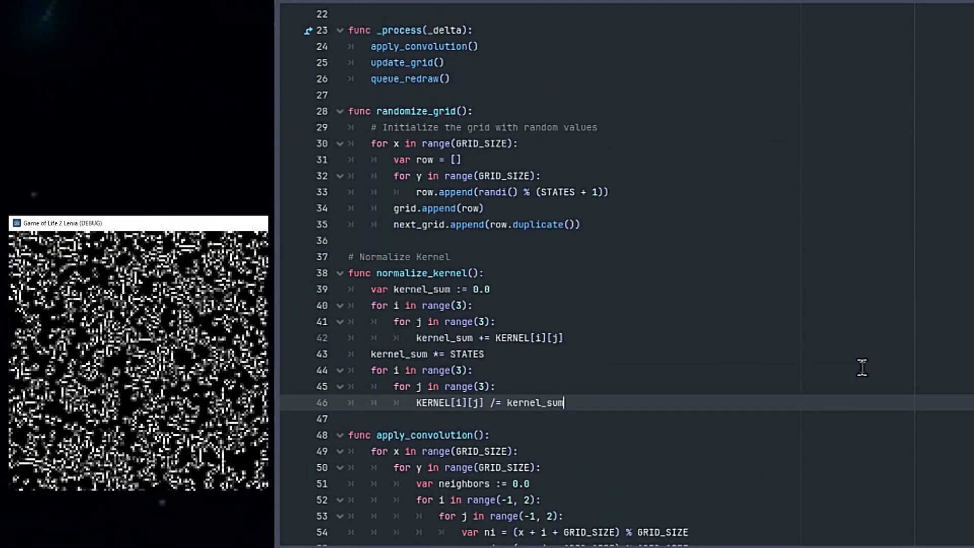
Step: Scroll to randomize_grid using randi() % (STATES + 1) and kernel_sum *= STATES
scroll(down, 3)
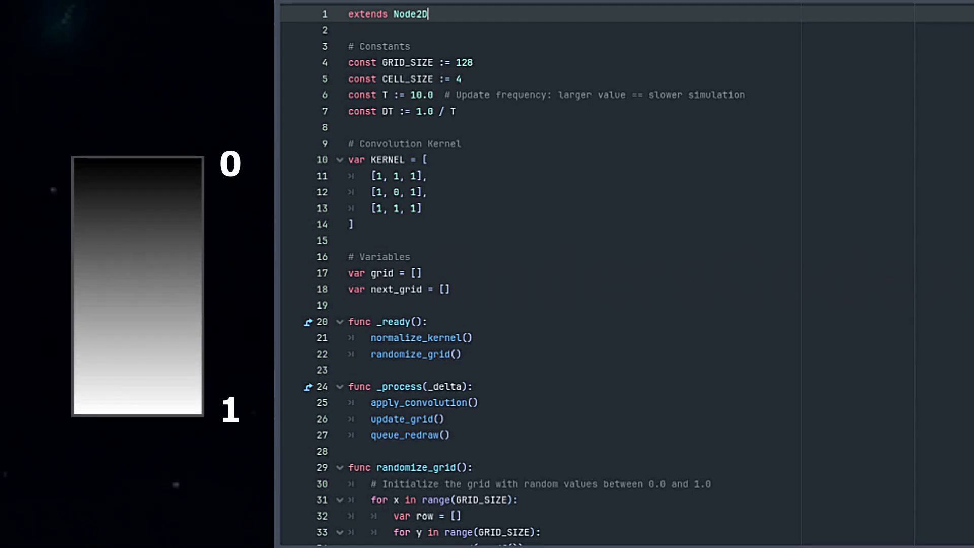
Step: Scroll through the continuous-state script: randf() grid, DT-scaled clamped growth and float thresholds
scroll(down, 3)
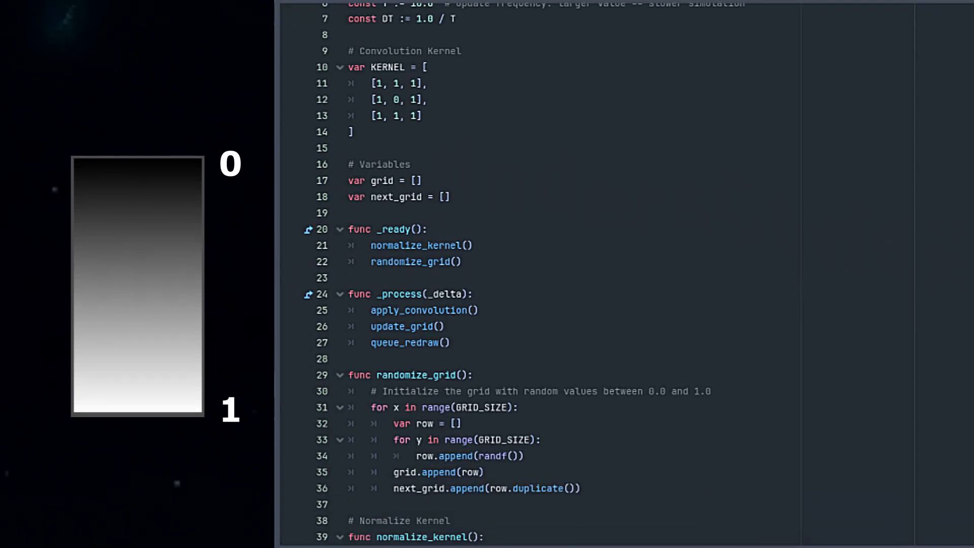
scroll(down, 3)
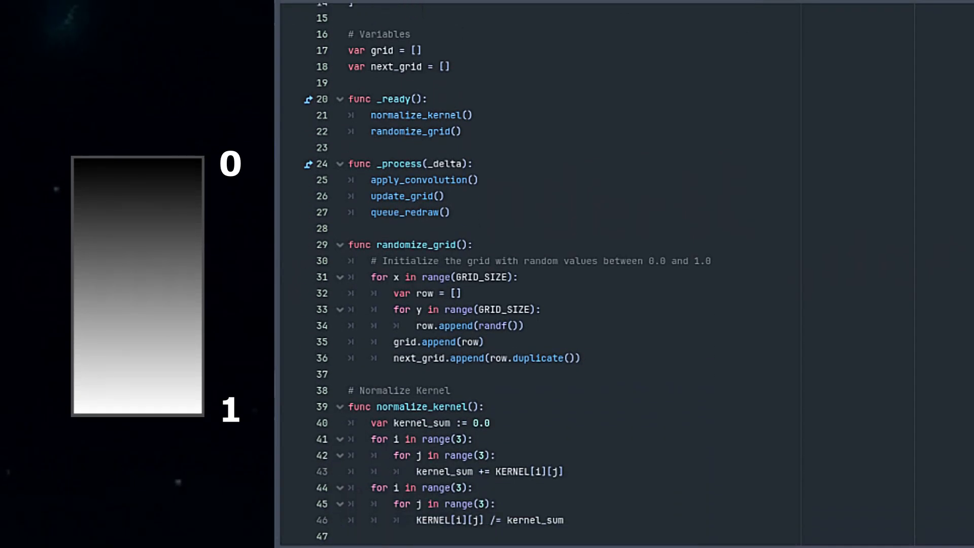
scroll(down, 3)
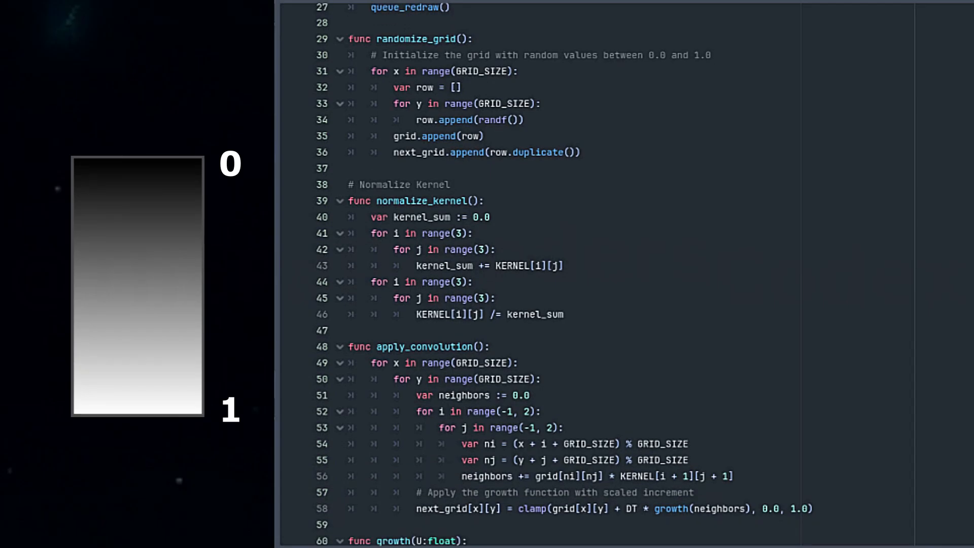
scroll(down, 3)
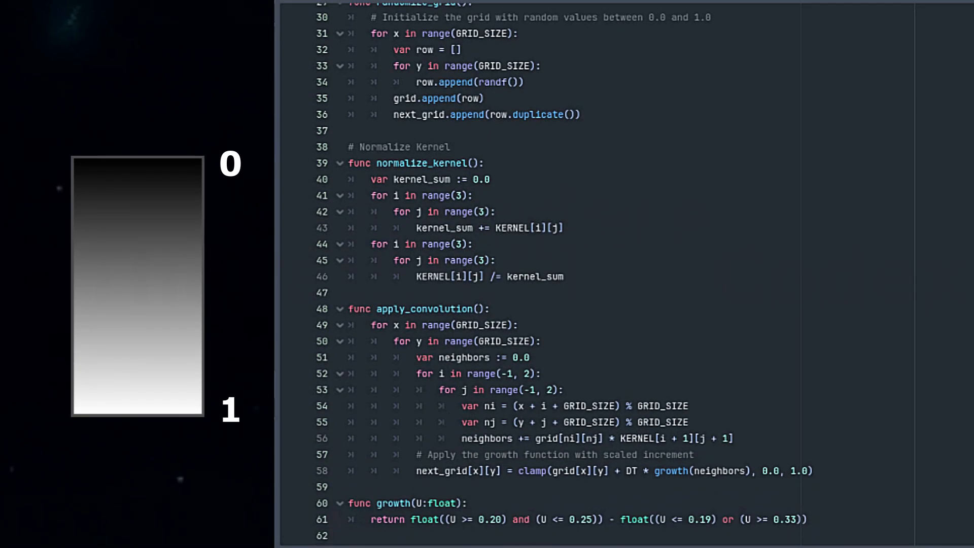
scroll(down, 3)
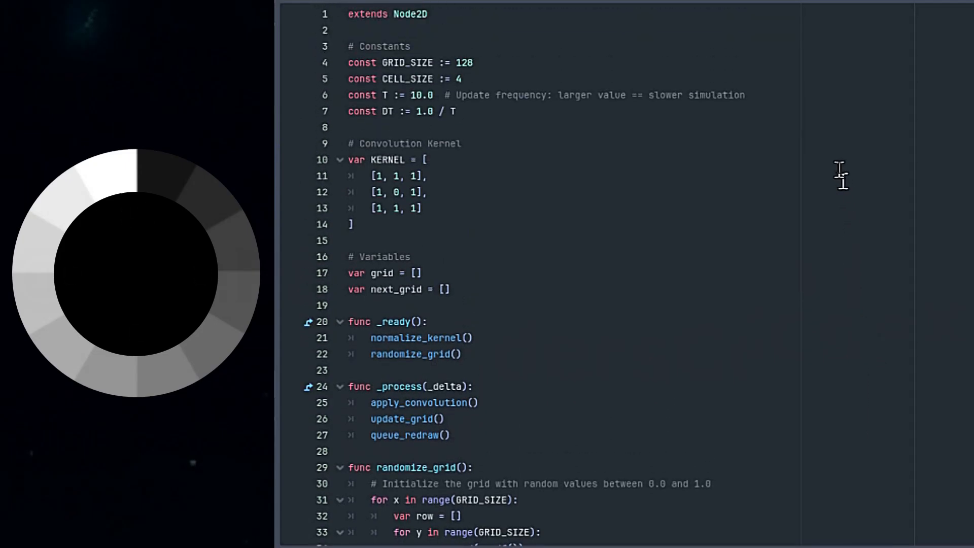
mouse_move(778, 92)
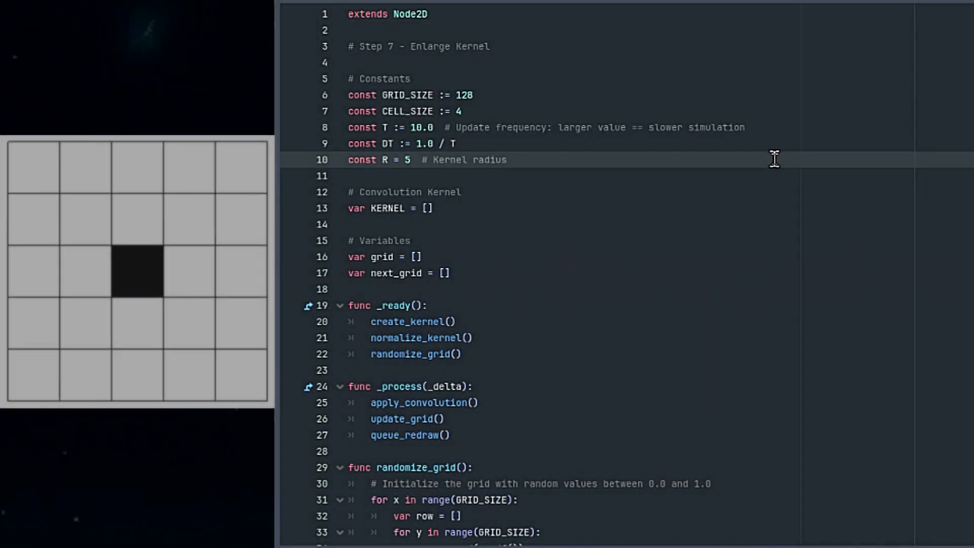
Step: Scroll to the kernel setup with const R = 5 and create_kernel() in _ready
scroll(down, 3)
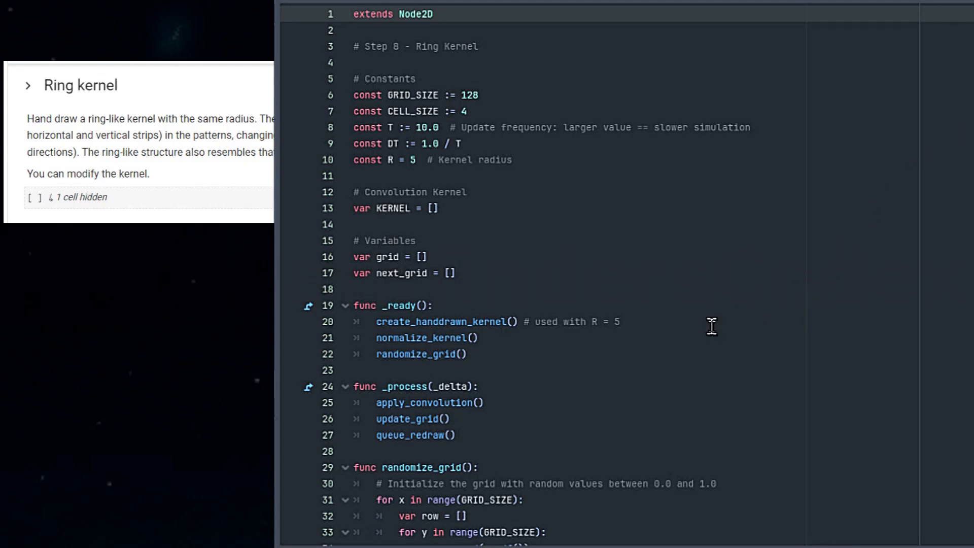
Step: Stop the running Lenia window and return to the script's _ready Gaussian bell kernel setup
click(615, 321)
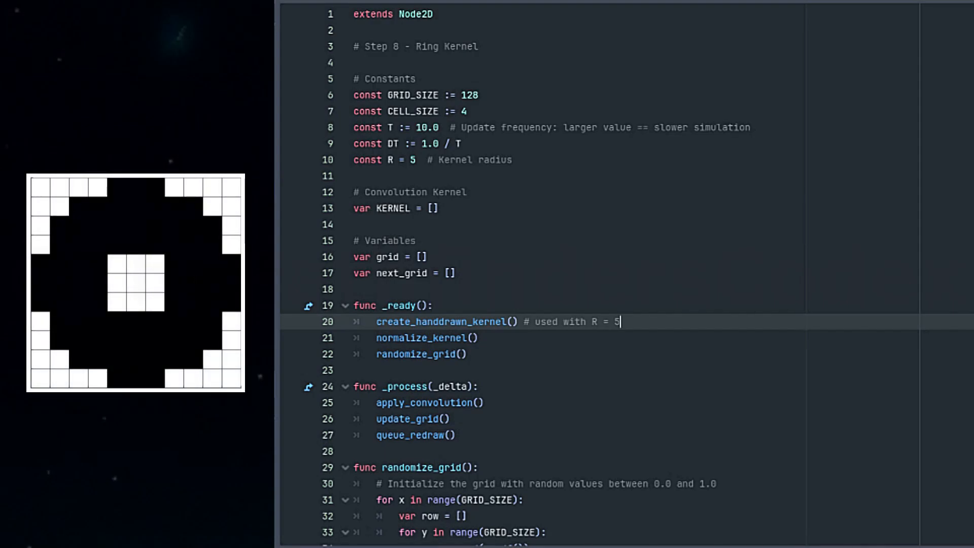
scroll(down, 3)
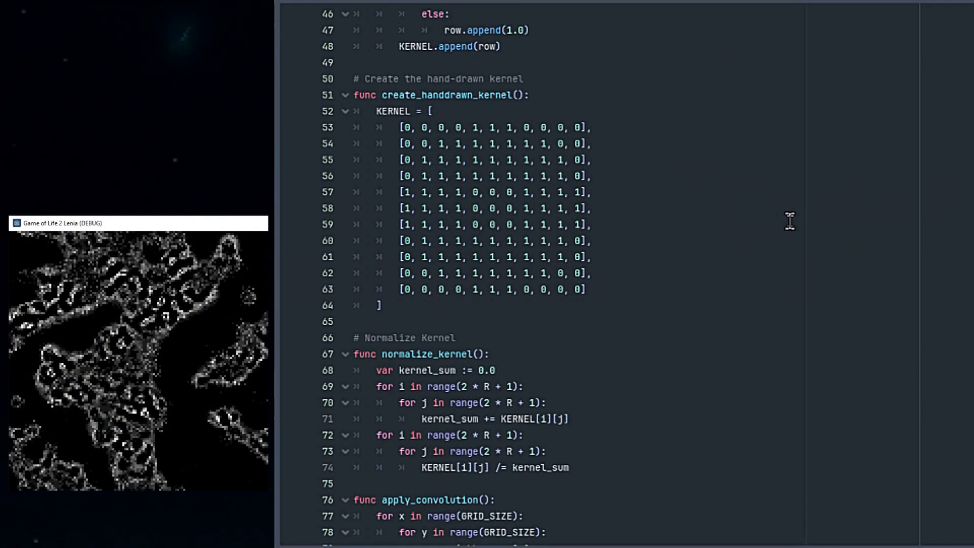
click(530, 94)
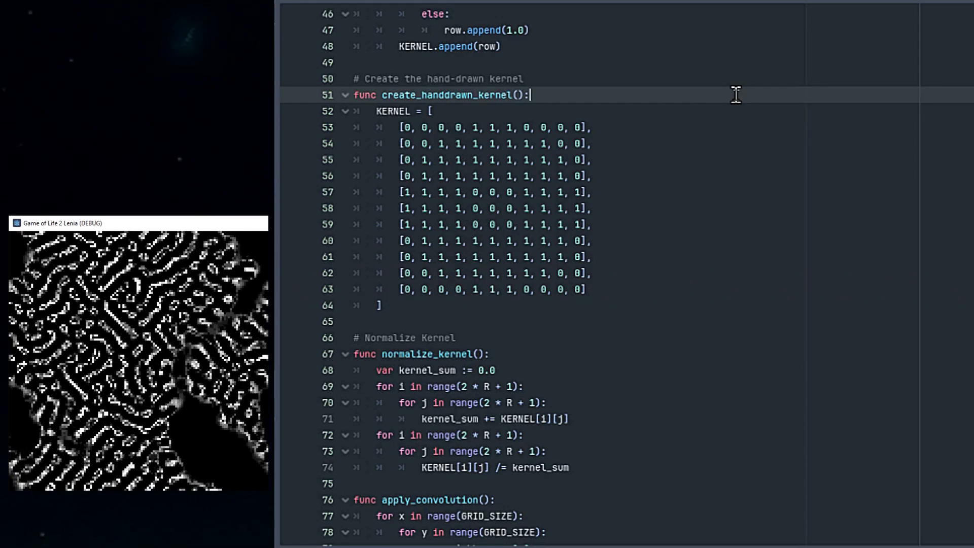
mouse_move(789, 105)
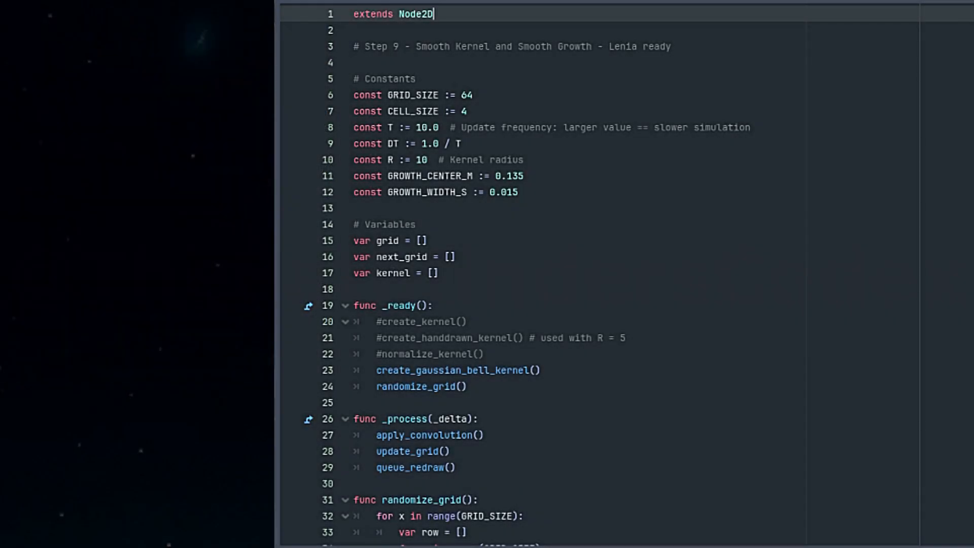
scroll(down, 3)
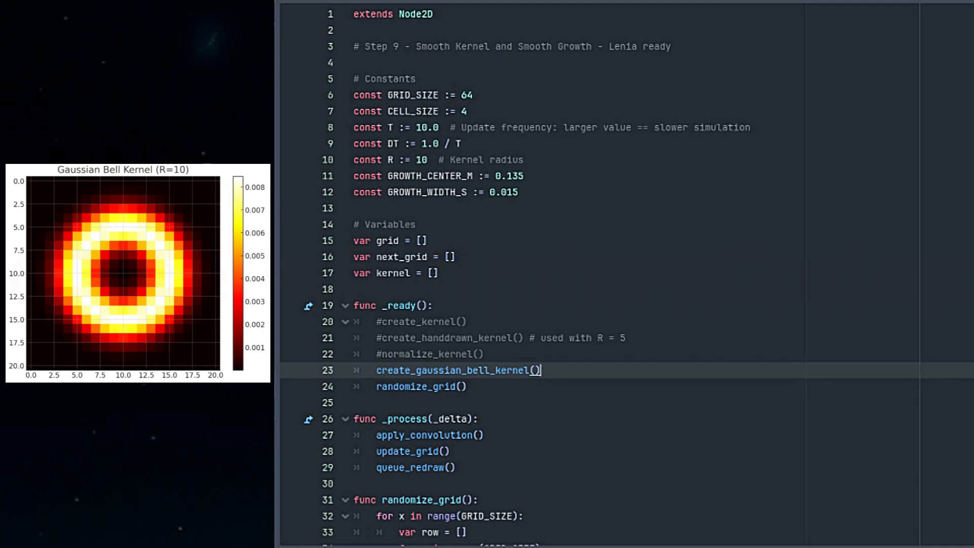
scroll(down, 3)
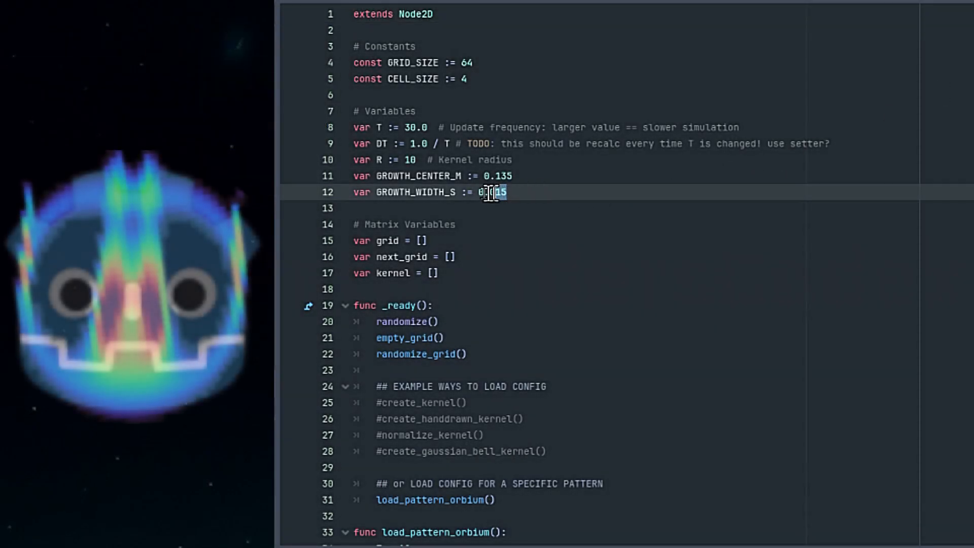
Step: Scroll to the Orbium loading code and select the create_orbium function name
scroll(down, 3)
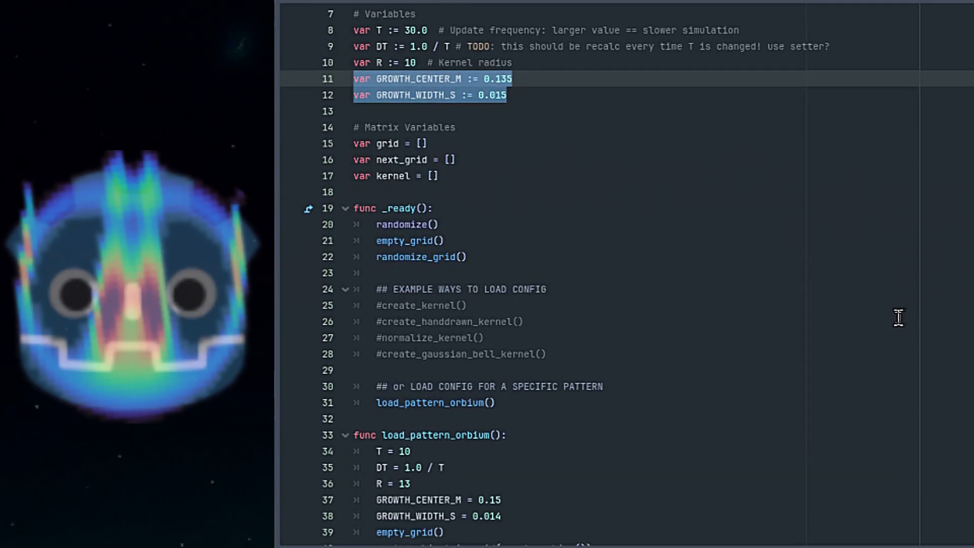
scroll(down, 3)
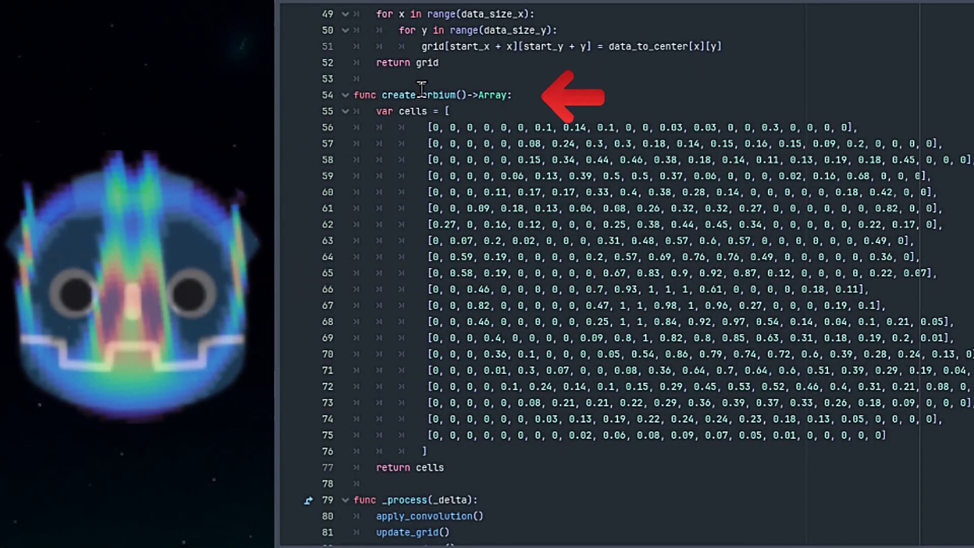
double_click(419, 94)
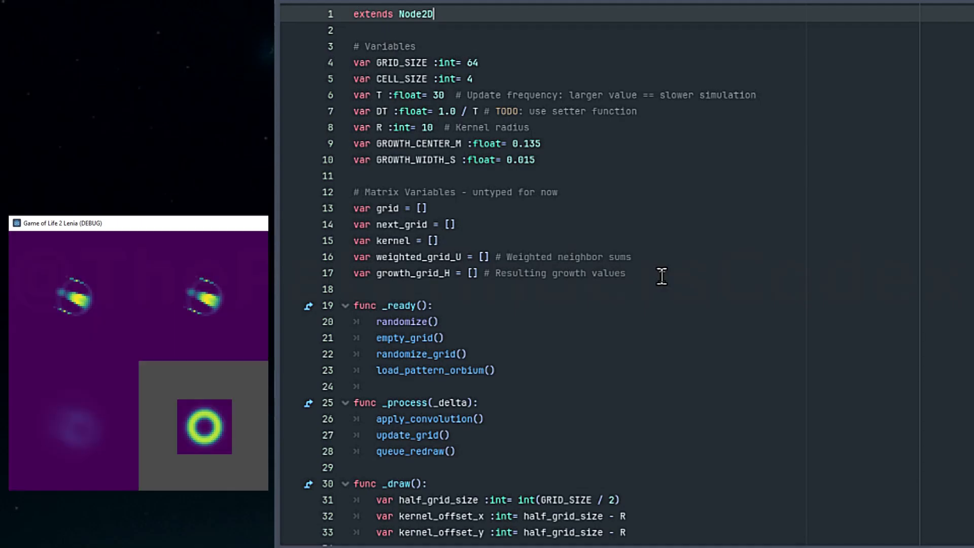
mouse_move(670, 269)
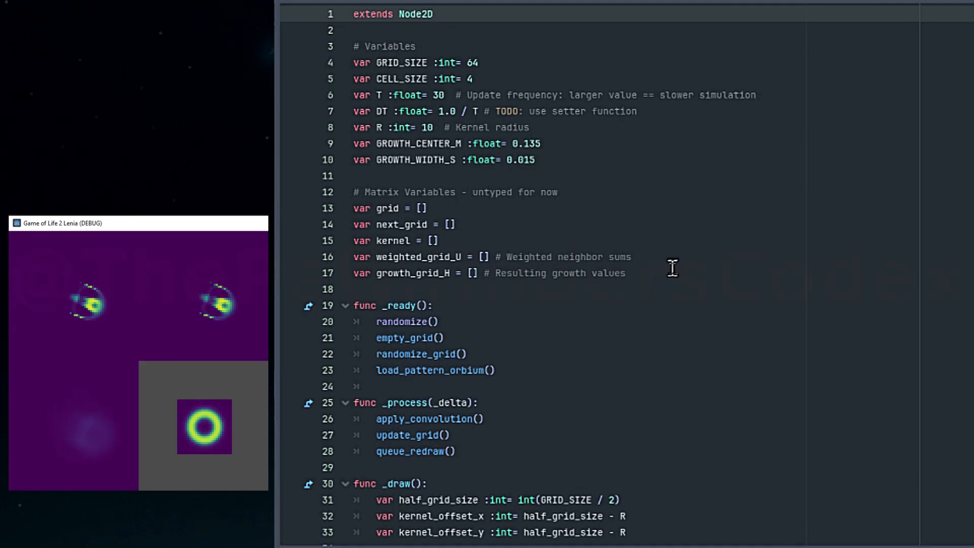
drag(353, 256, 626, 273)
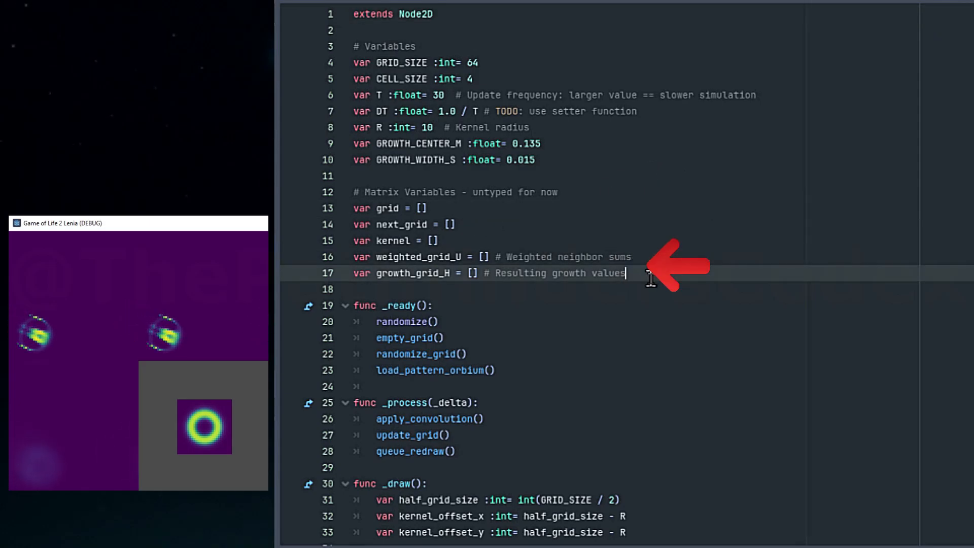
scroll(down, 3)
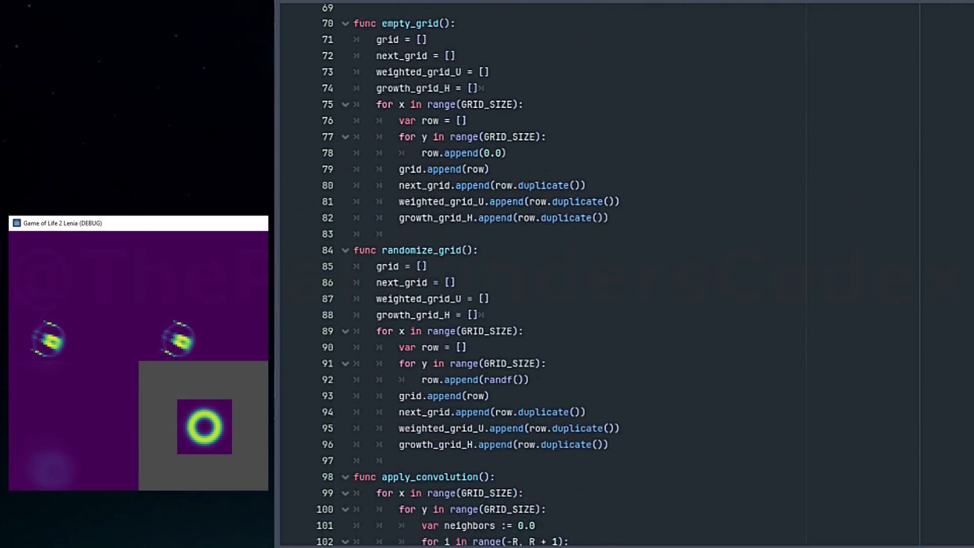
scroll(down, 3)
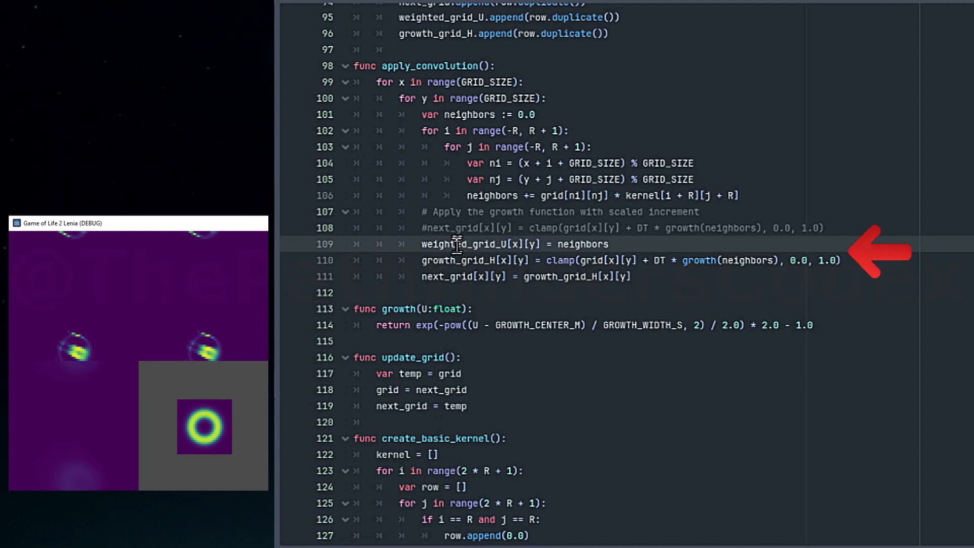
scroll(down, 3)
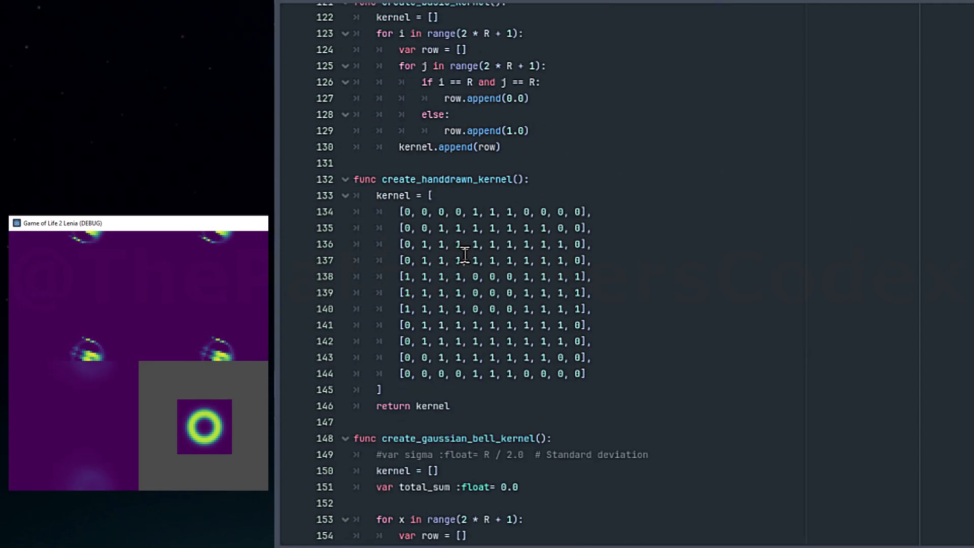
scroll(down, 3)
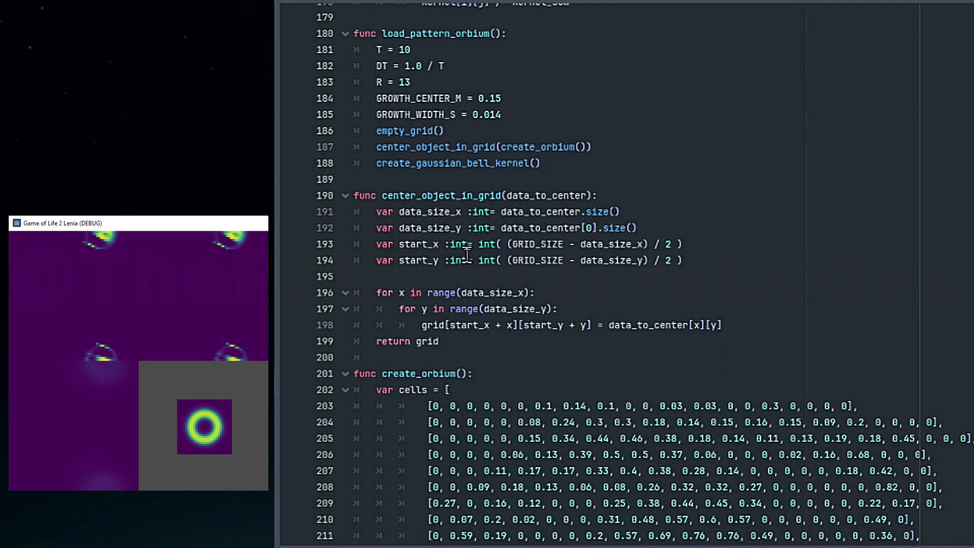